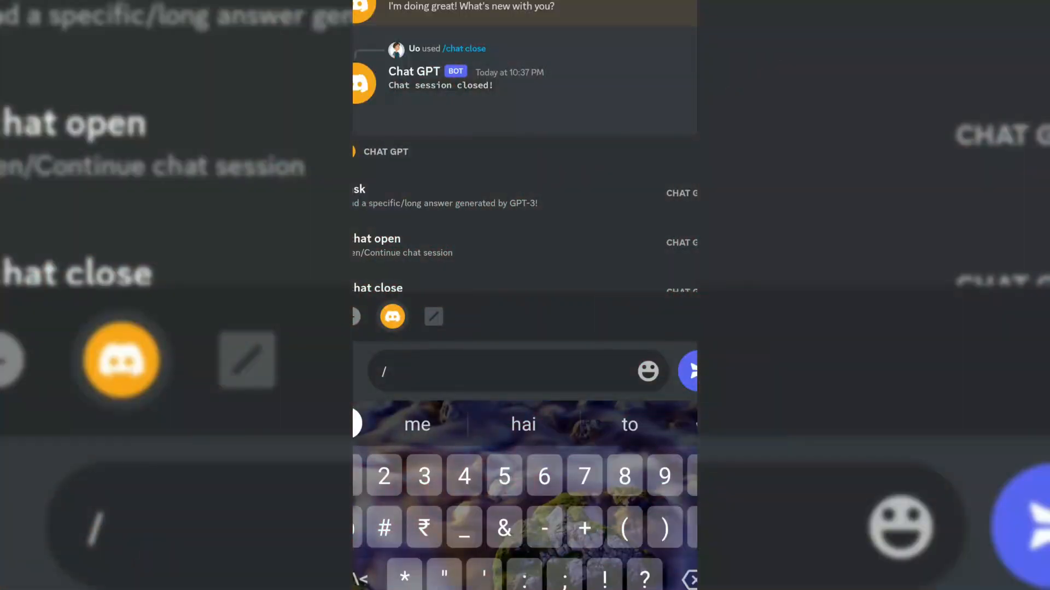
# Step: Send /chat delete confirm: Yes in the chat-gpt-commands channel so the bot deletes its chat
pyautogui.write('/chat delete confirm:')
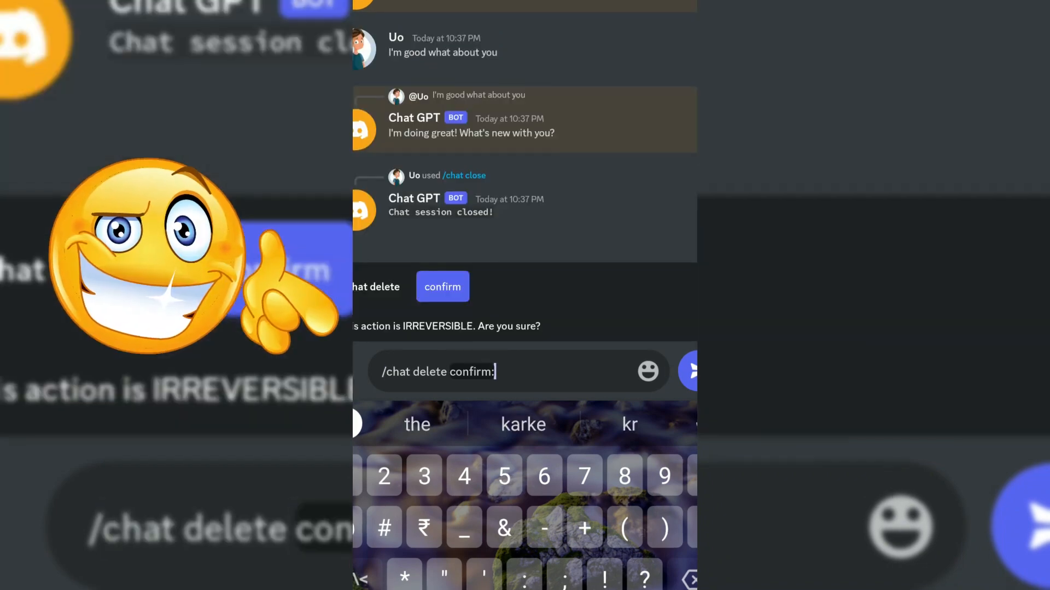
pyautogui.click(690, 372)
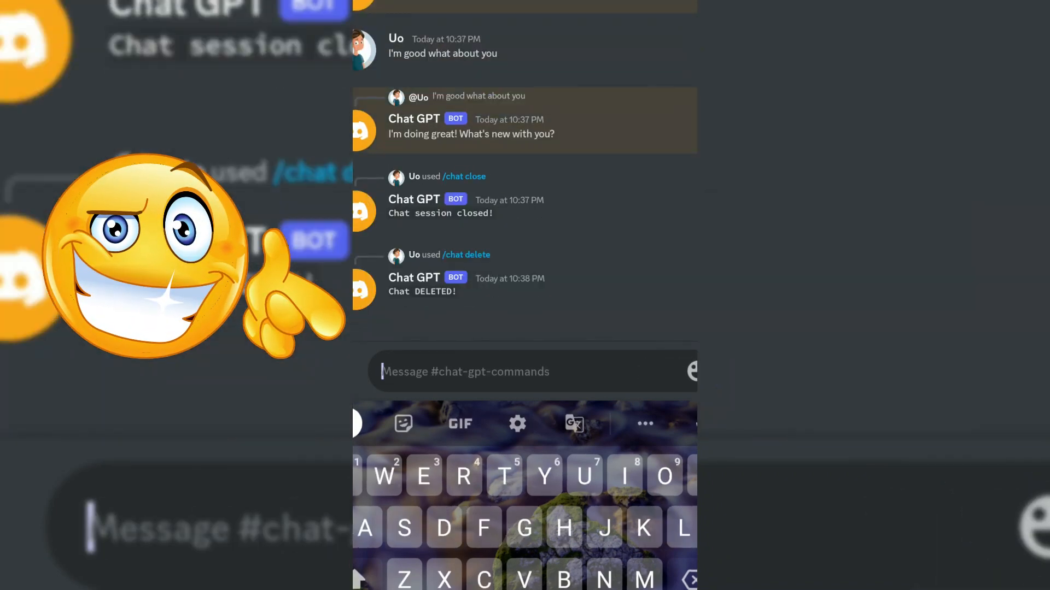
pyautogui.write('/develop')
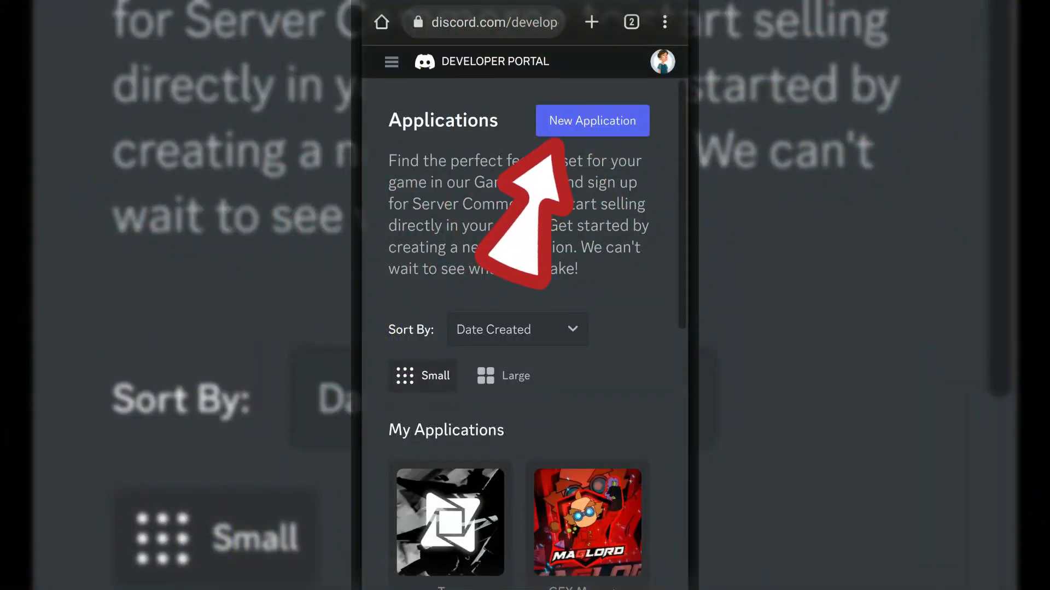
# Step: Create a new application with a bot user, enable Server Members and Message Content intents, and save
pyautogui.click(592, 120)
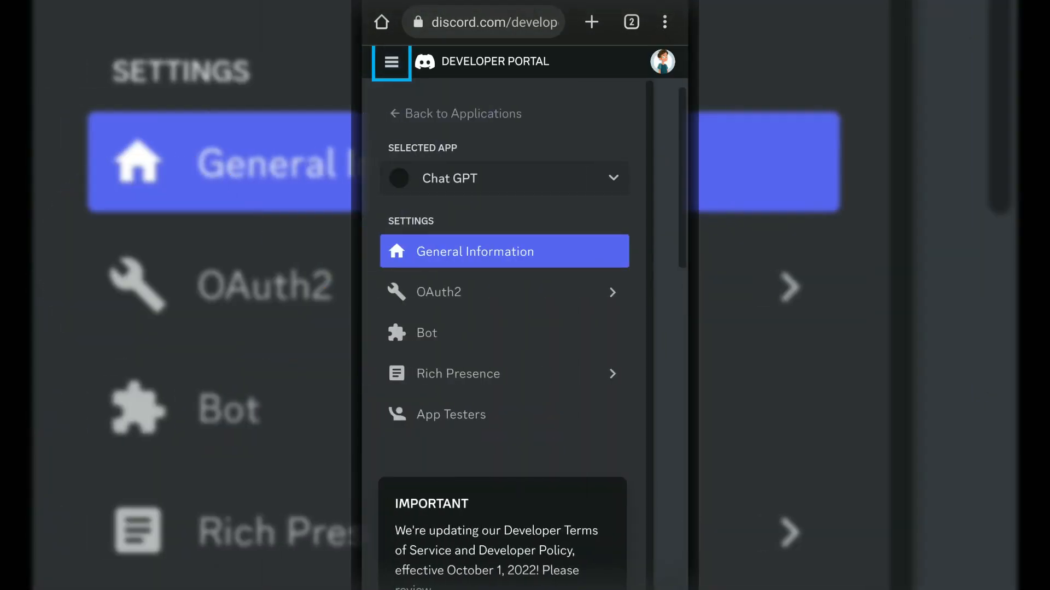
pyautogui.click(426, 333)
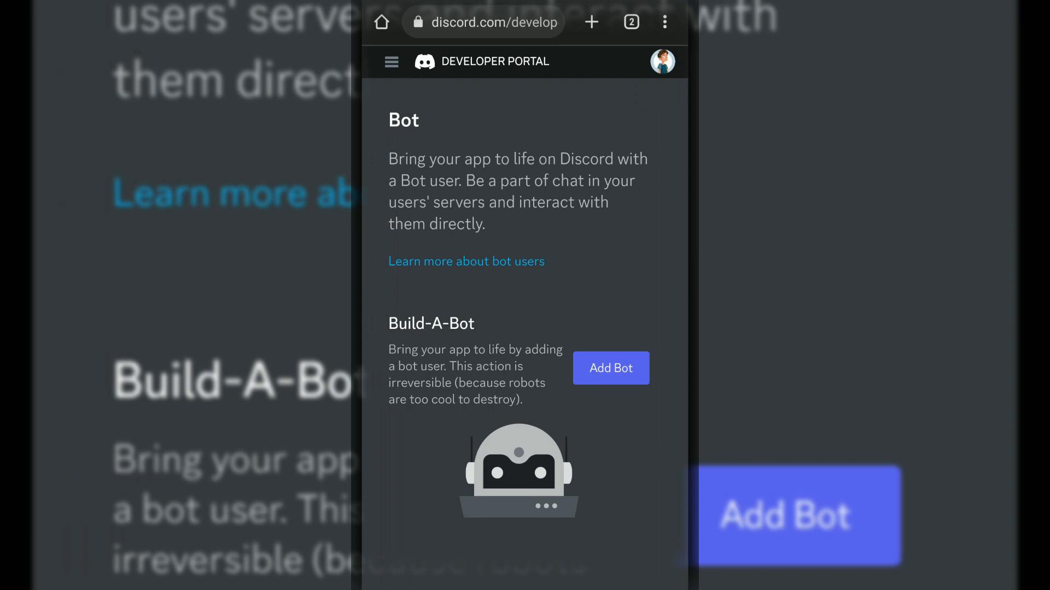
pyautogui.click(610, 369)
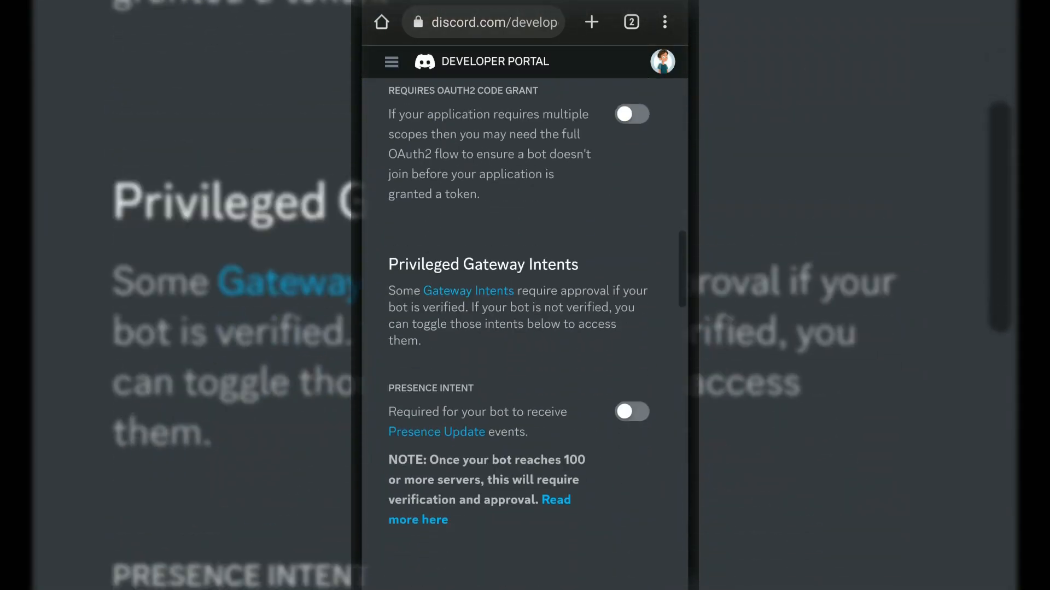
pyautogui.scroll(-3)
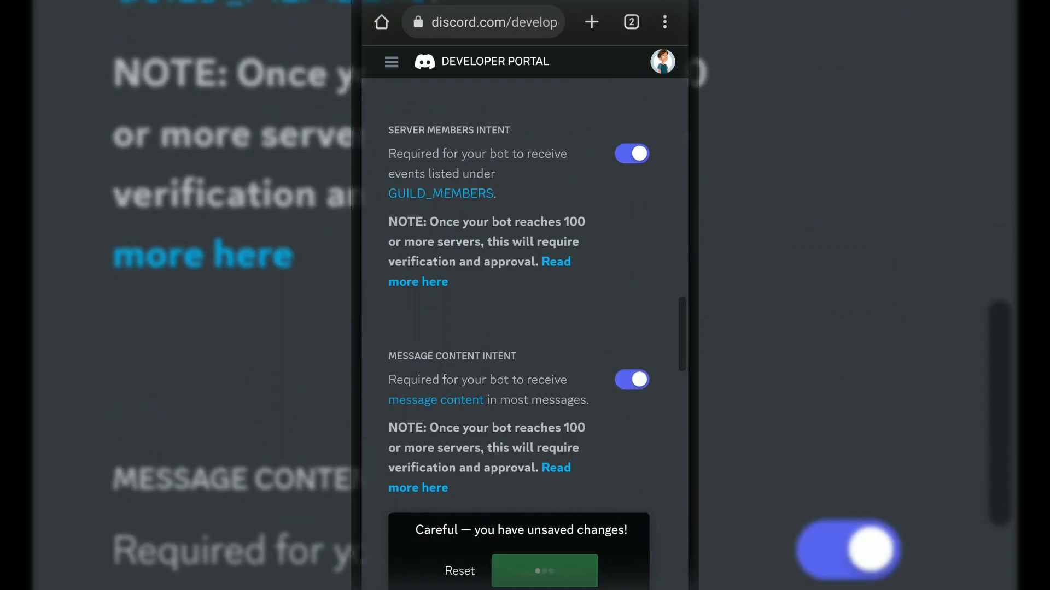
pyautogui.click(543, 571)
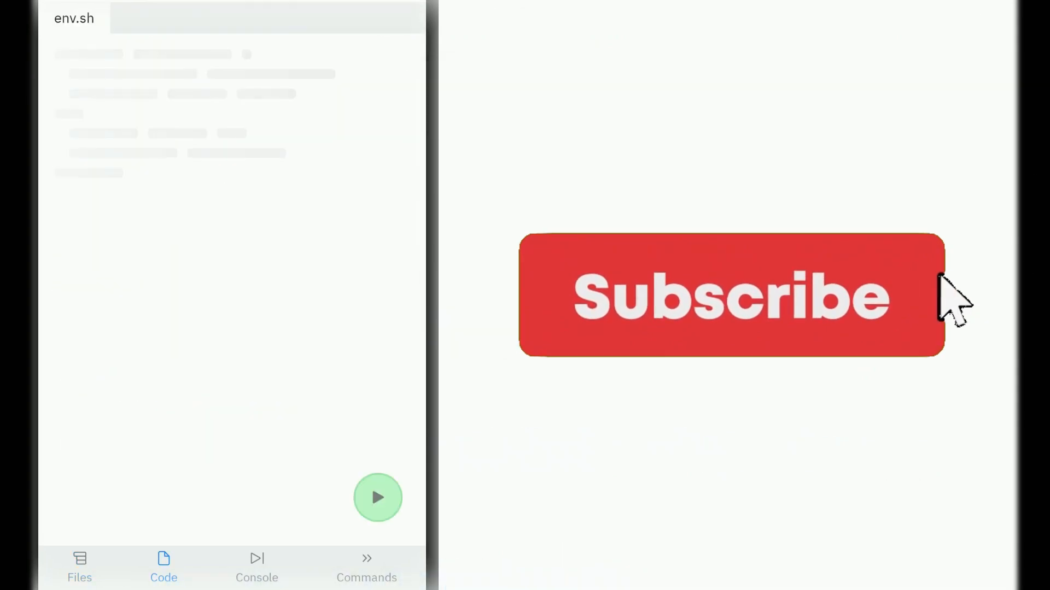
# Step: Add a DISCORD_TOKEN secret in Replit Secrets holding the bot's freshly reset token
pyautogui.click(366, 568)
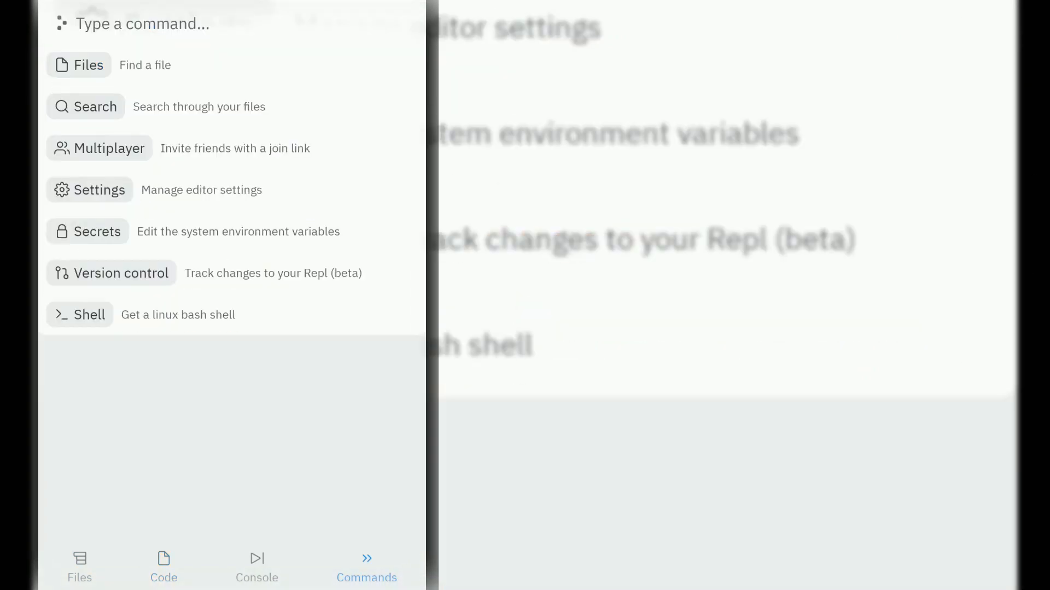
pyautogui.click(88, 231)
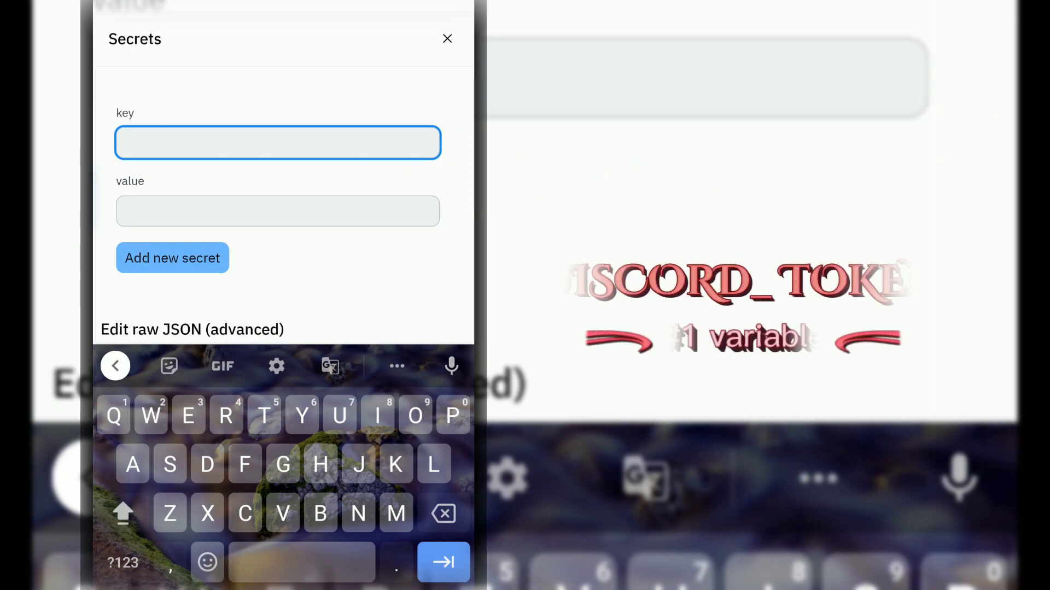
pyautogui.write('DISCORD')
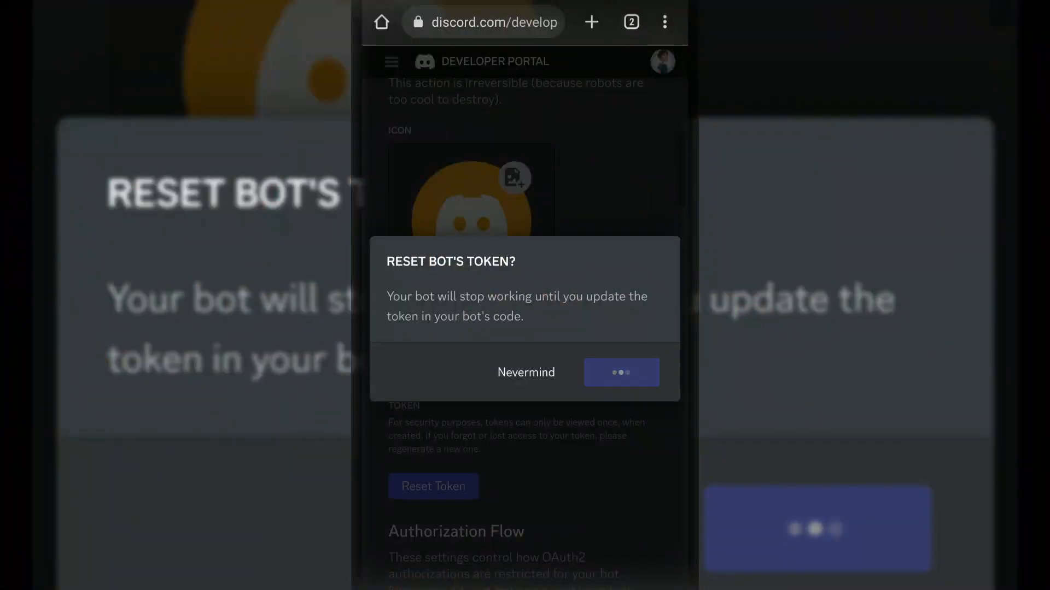
pyautogui.click(621, 372)
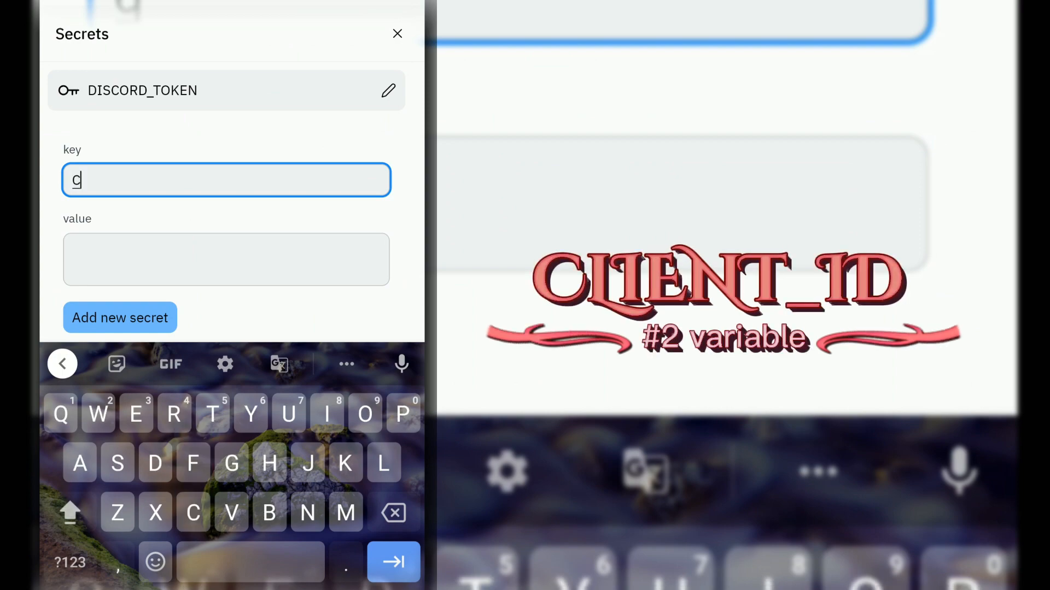
# Step: Add CLIENT_ID with the application id and GUILD_ID with the server id as secrets
pyautogui.write('CLIENT_')
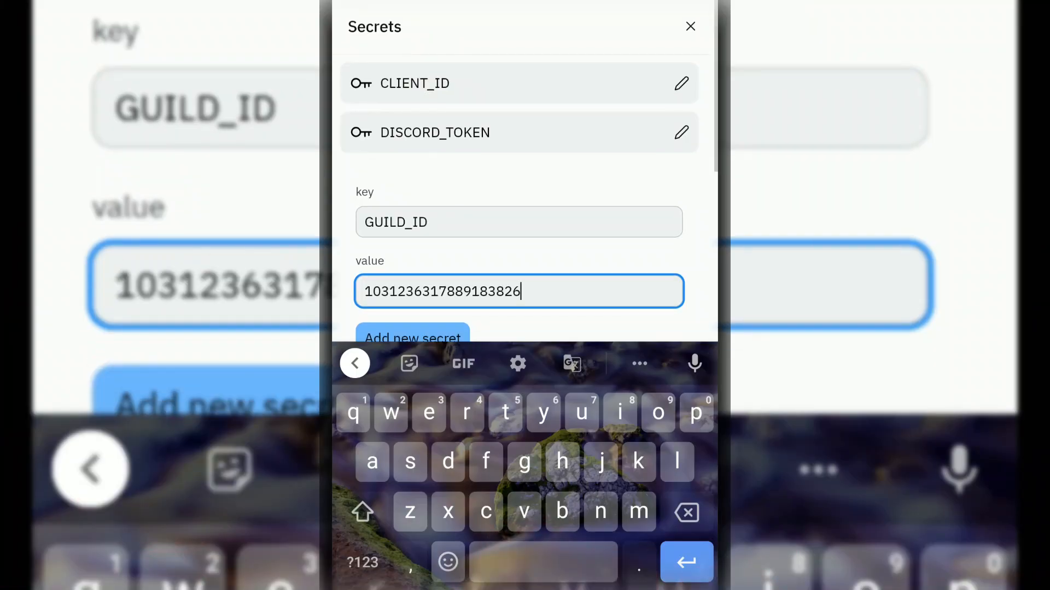
pyautogui.scroll(-3)
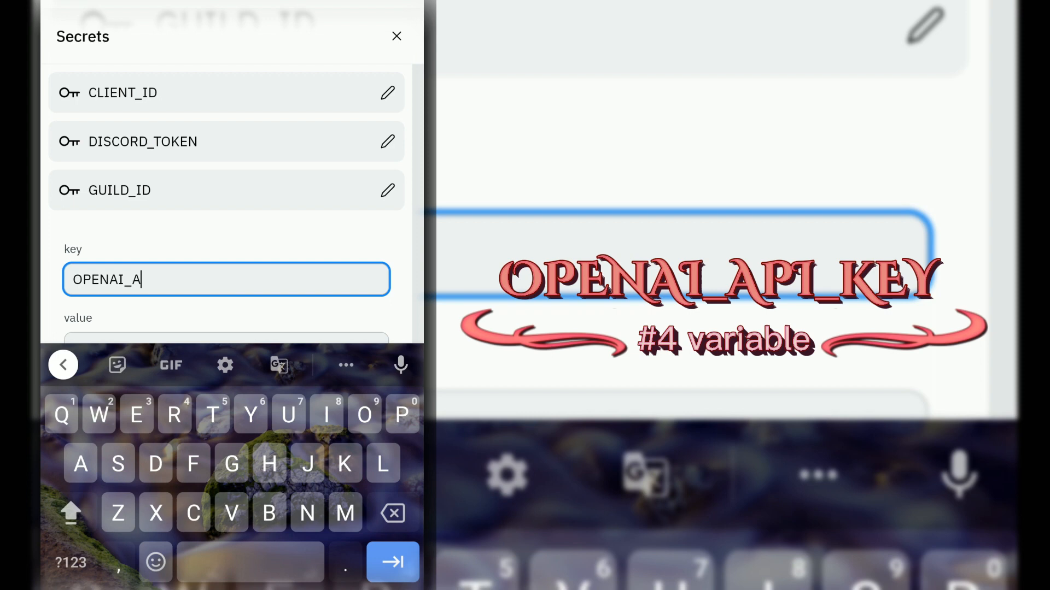
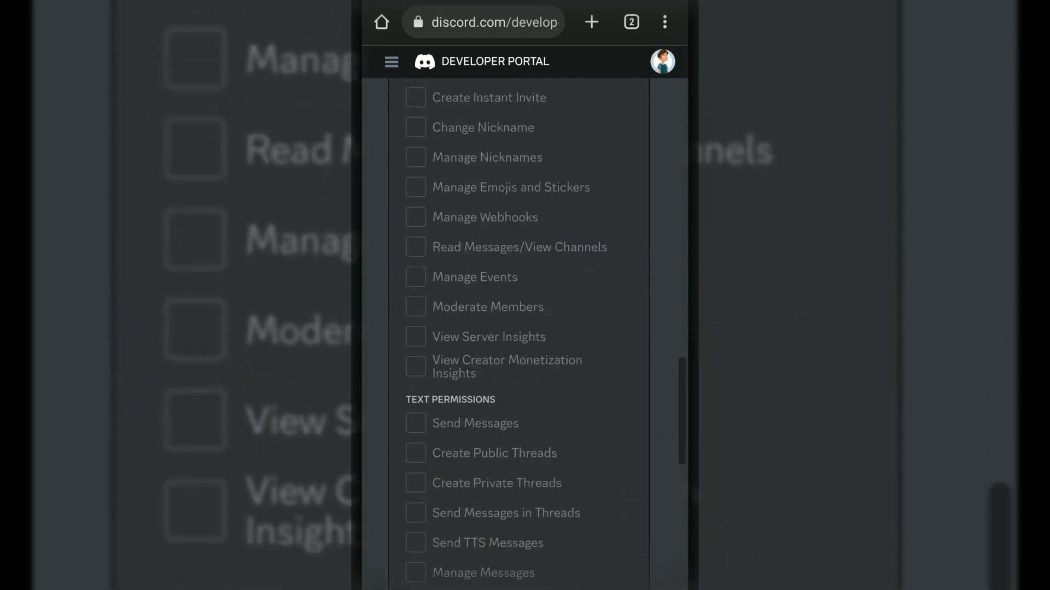
# Step: Generate the bot invite URL with bot permissions, pick a server, authorize Chat GPT and pass the captcha
pyautogui.click(483, 22)
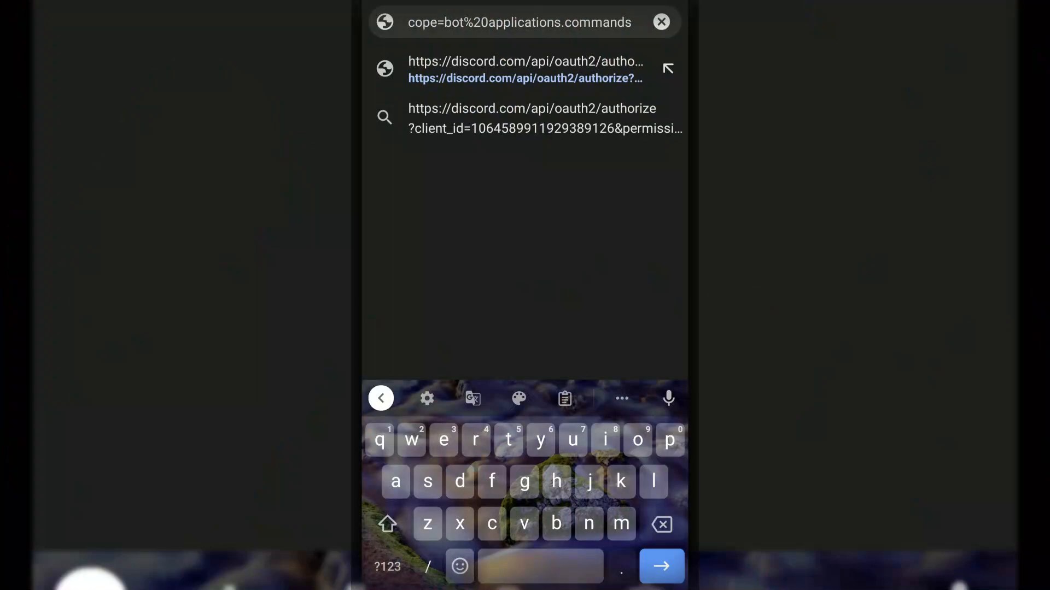
pyautogui.click(525, 69)
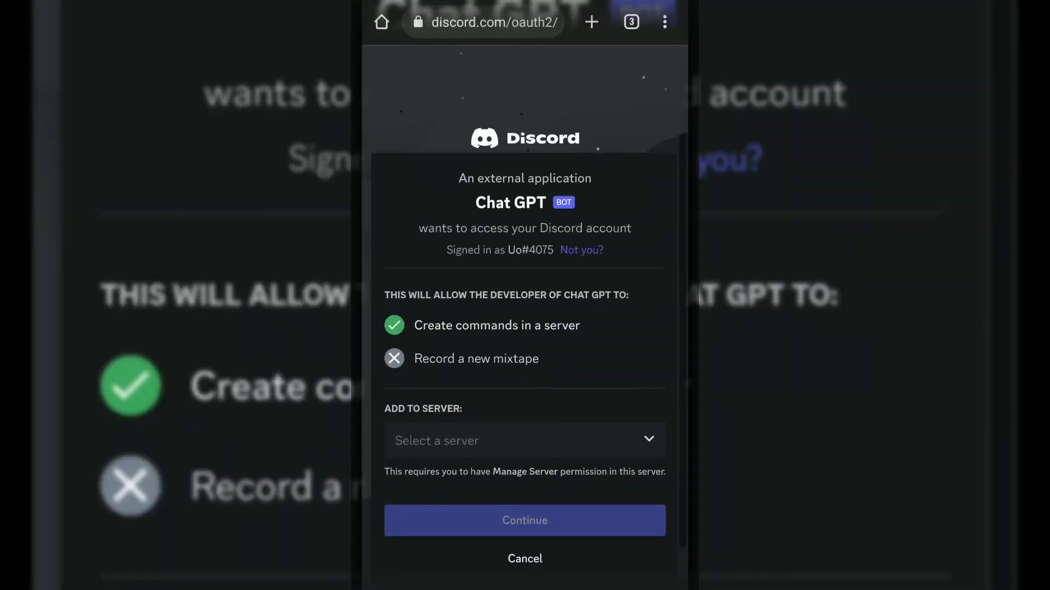
pyautogui.click(524, 441)
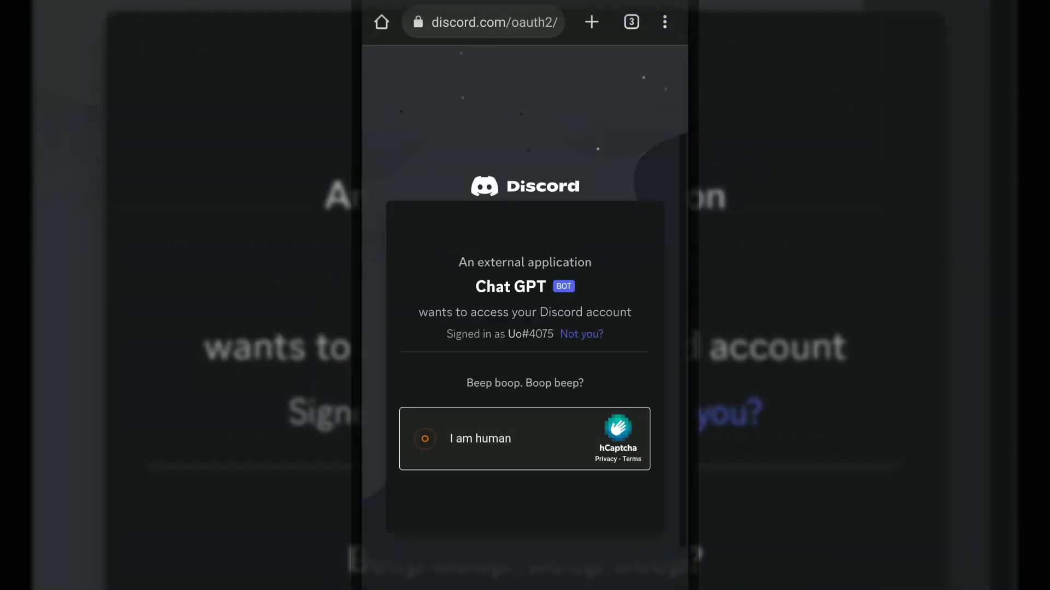
pyautogui.click(424, 439)
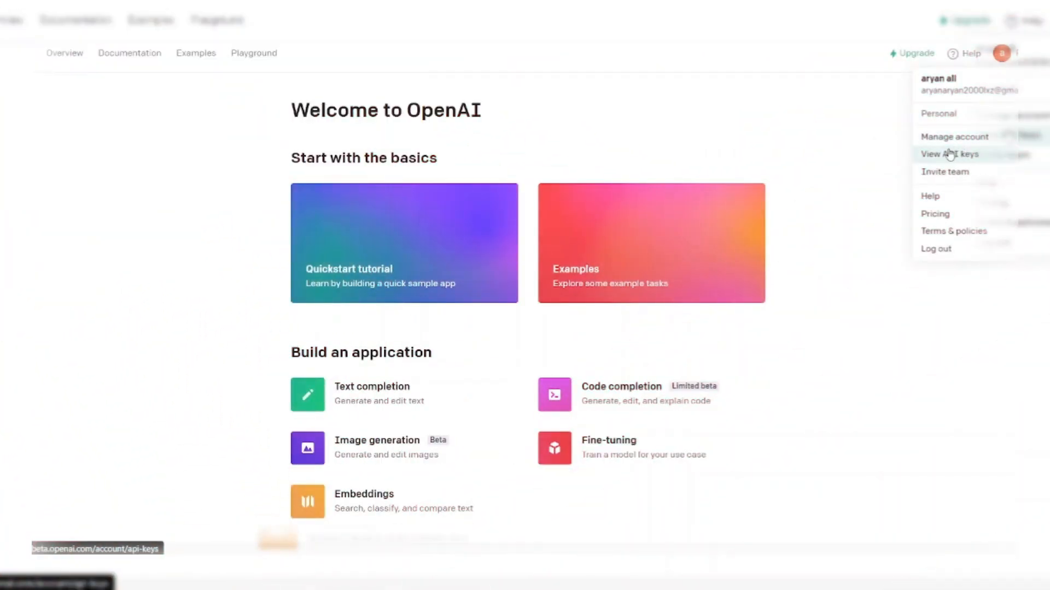
# Step: Create a new secret key on OpenAI Platform's API keys page
pyautogui.click(949, 155)
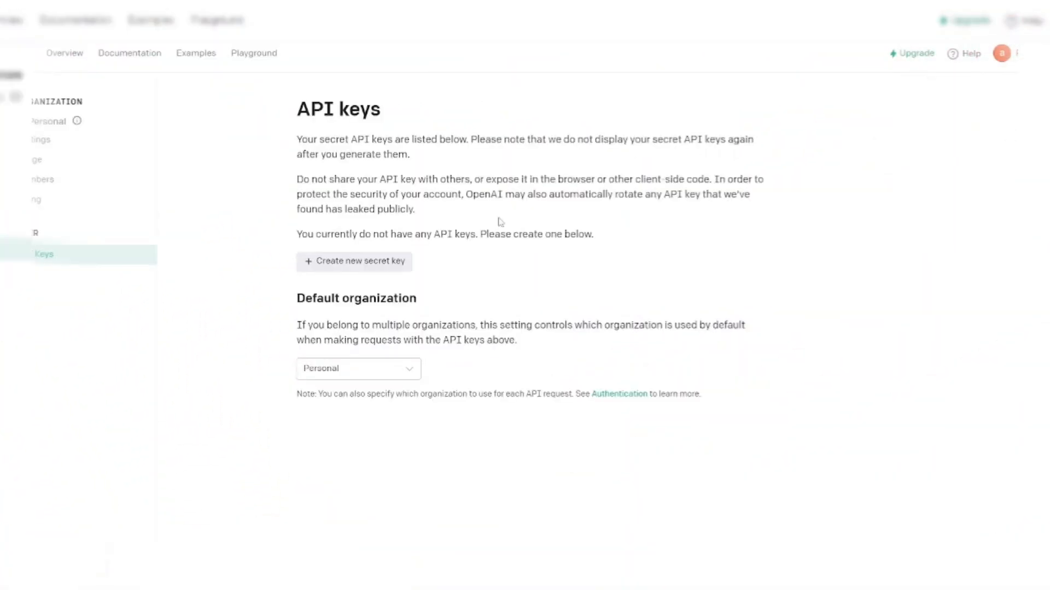
pyautogui.click(354, 261)
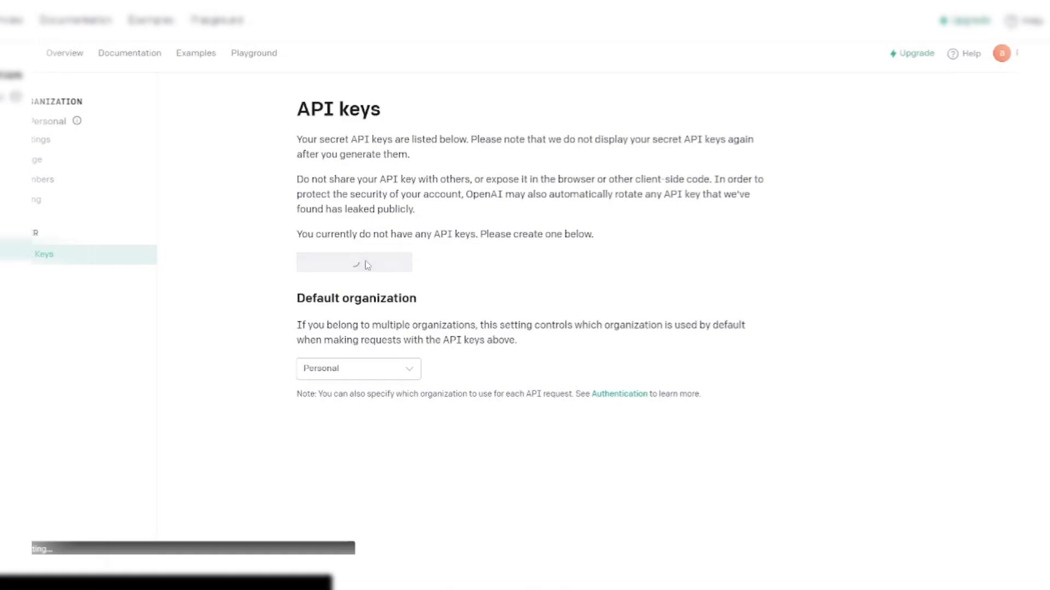
pyautogui.click(353, 261)
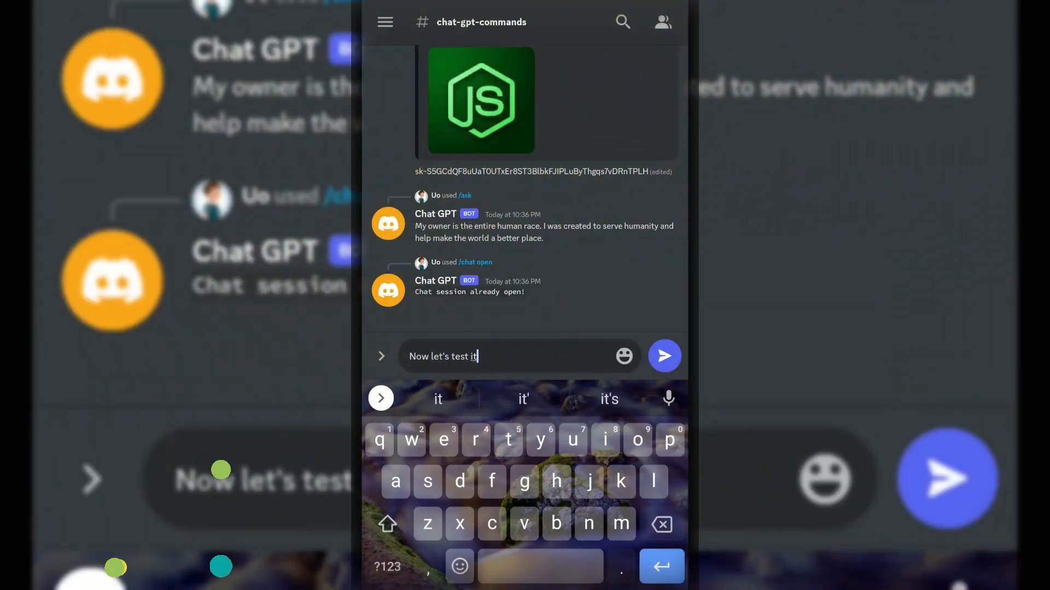
# Step: Send /chat delete confirm: Yes, then /image with prompt UO, getting a DALL-E portrait back
pyautogui.click(664, 357)
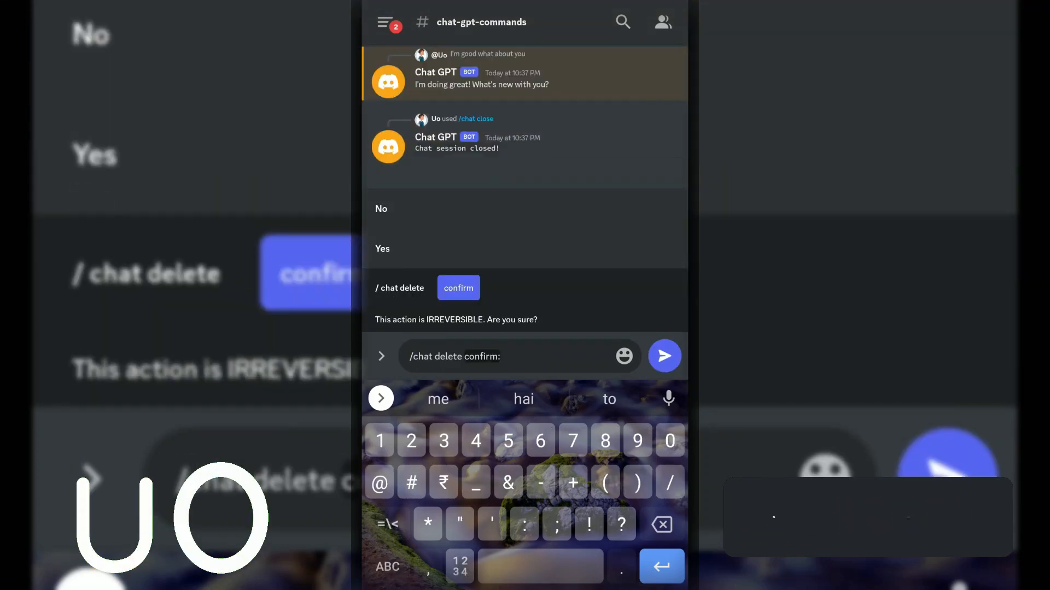
pyautogui.click(664, 355)
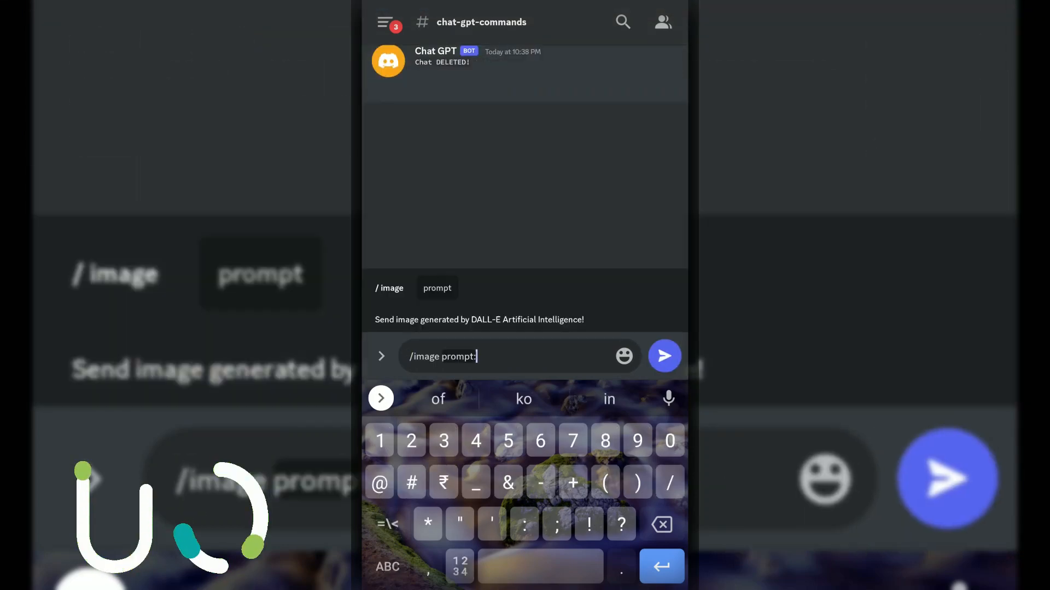
pyautogui.click(664, 356)
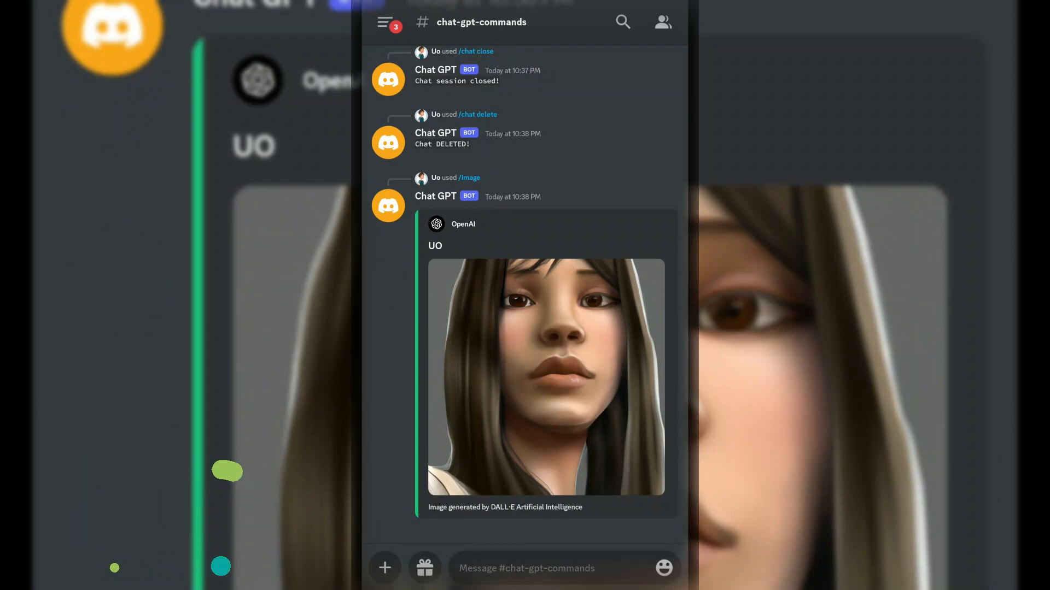